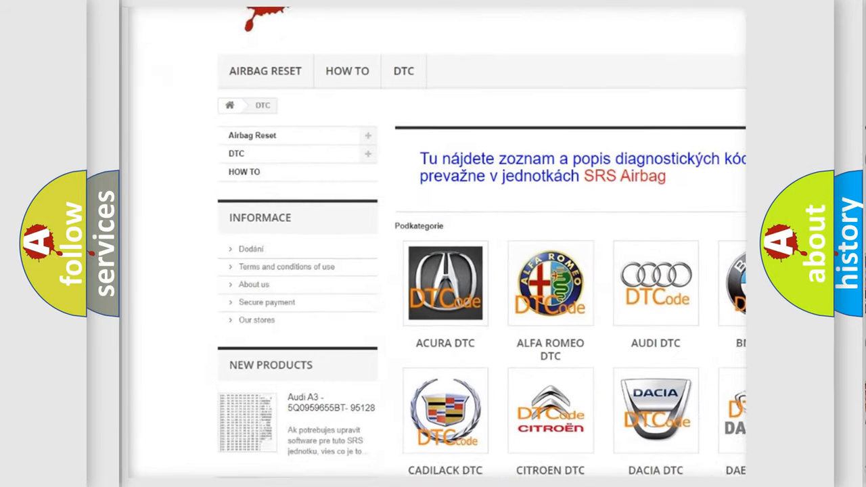
- Scroll the DTC page past the manufacturer logo grid into the list of B-codes
scroll(down, 3)
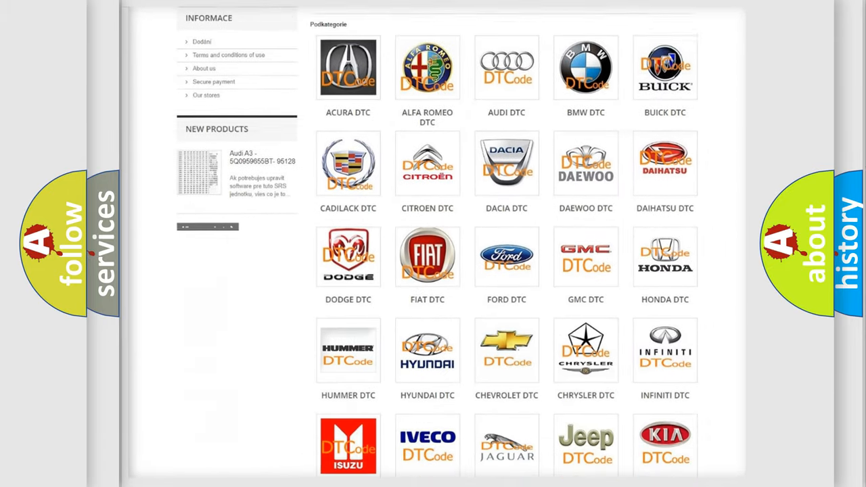
scroll(down, 3)
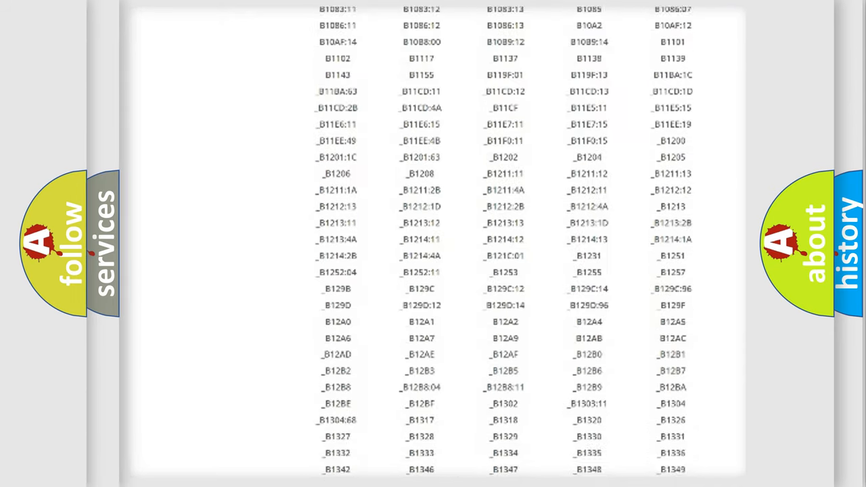
scroll(down, 3)
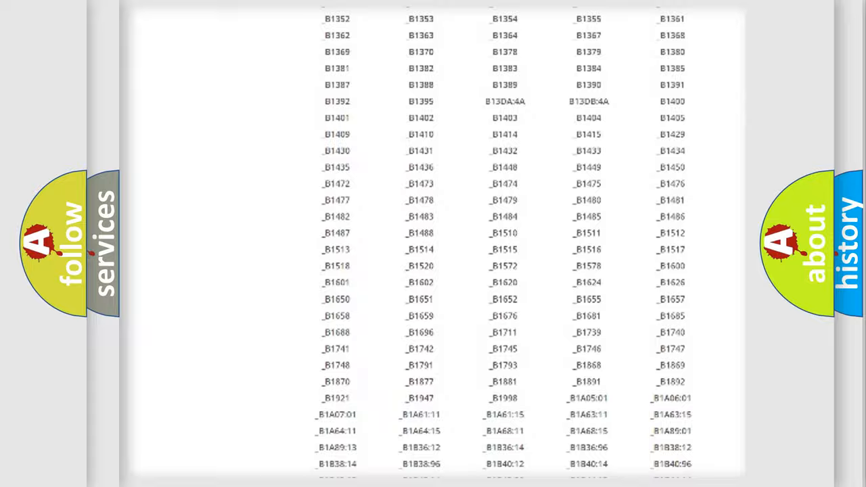
scroll(up, 3)
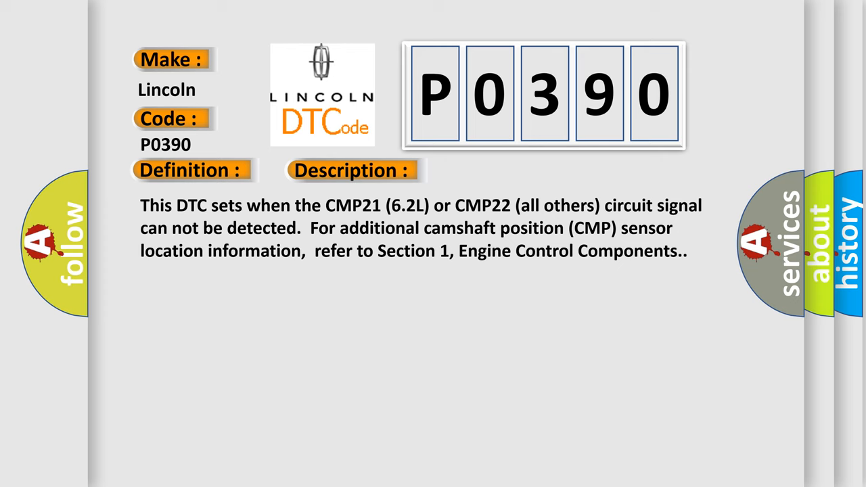
- Show the P0390 causes and scroll to the closing note on wiring interference with the CMP signal
click(498, 171)
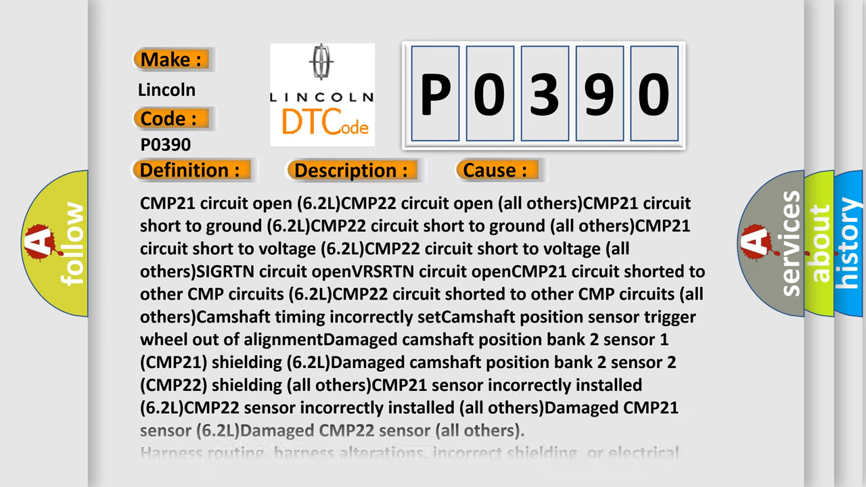
scroll(down, 3)
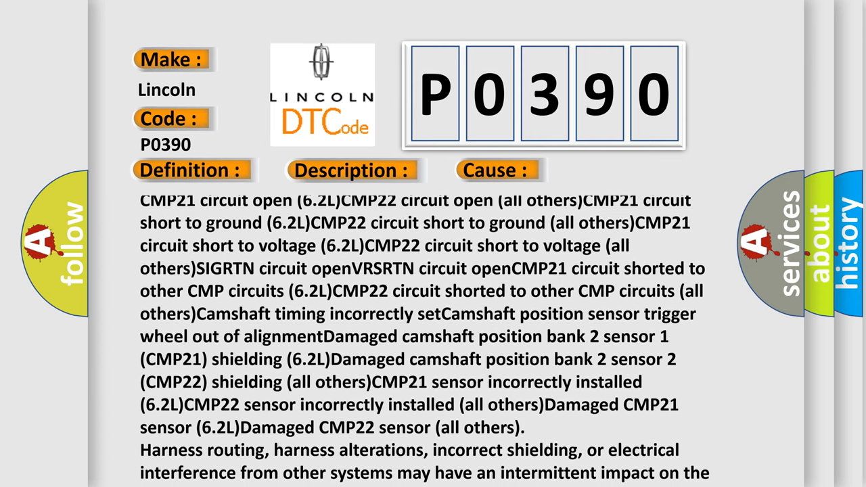
scroll(down, 3)
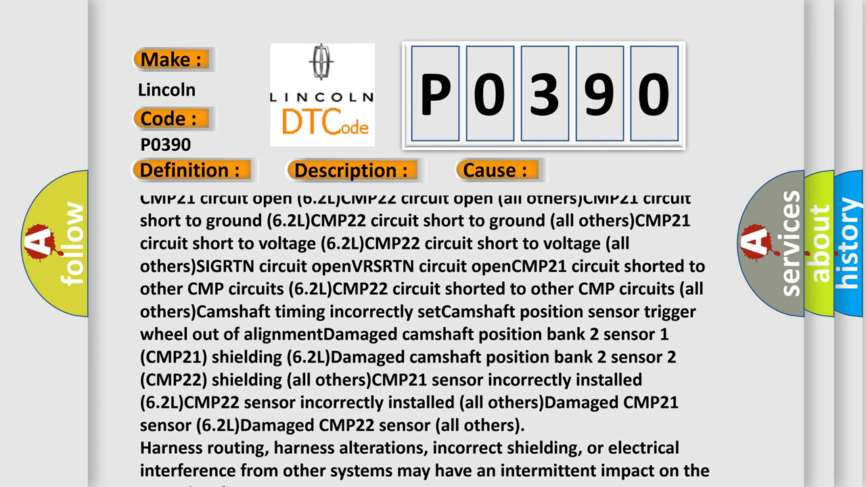
scroll(down, 3)
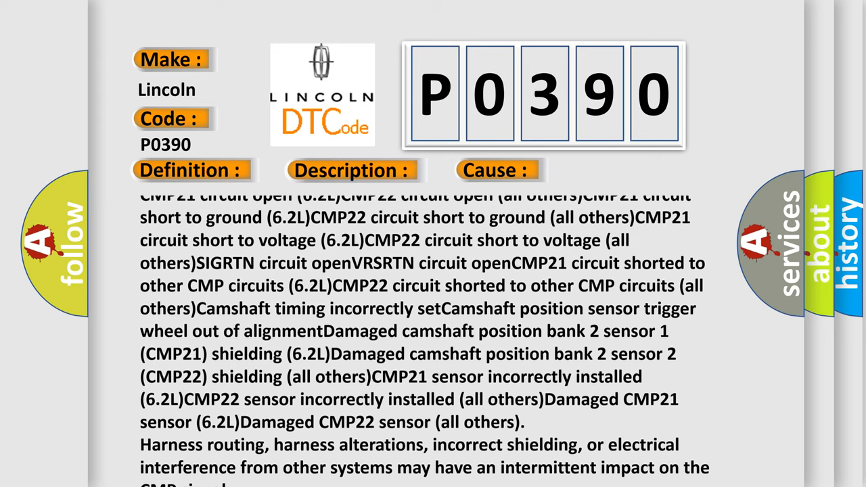
scroll(down, 3)
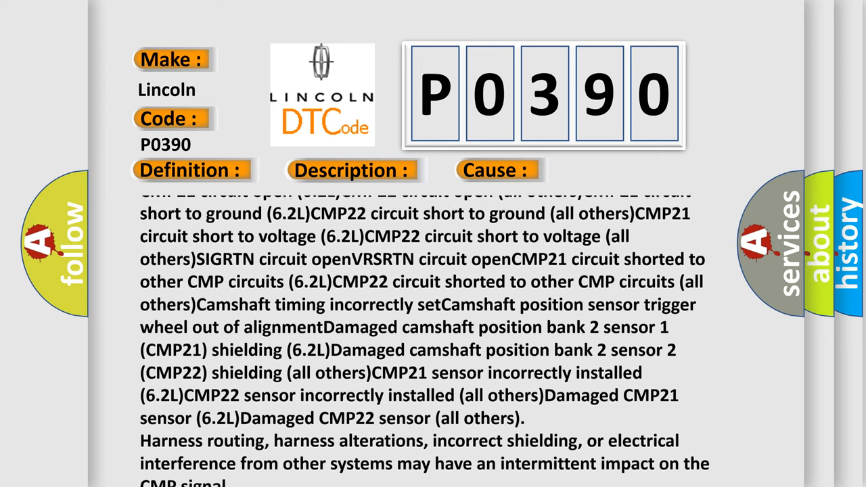
scroll(down, 3)
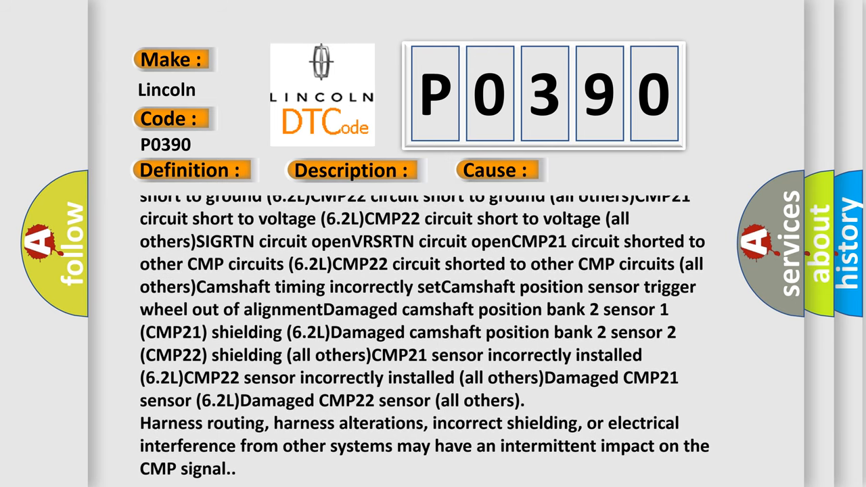
scroll(down, 3)
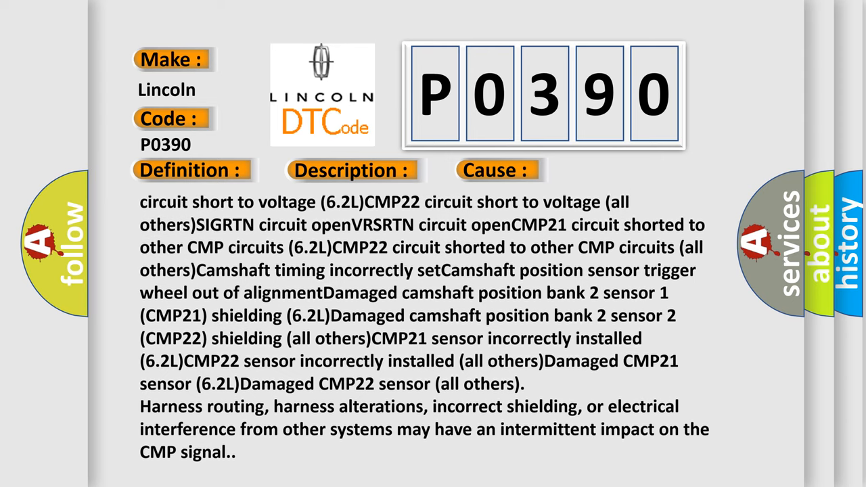
- Scroll back up through the causes list toward its beginning
scroll(up, 3)
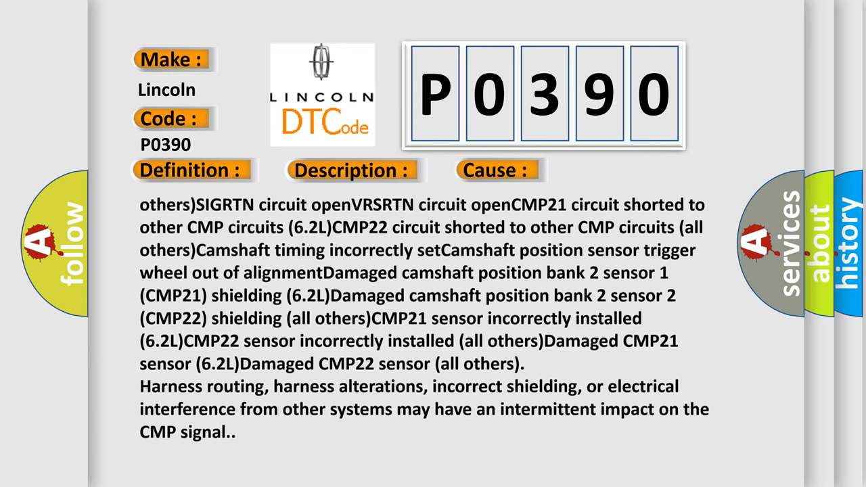
scroll(up, 3)
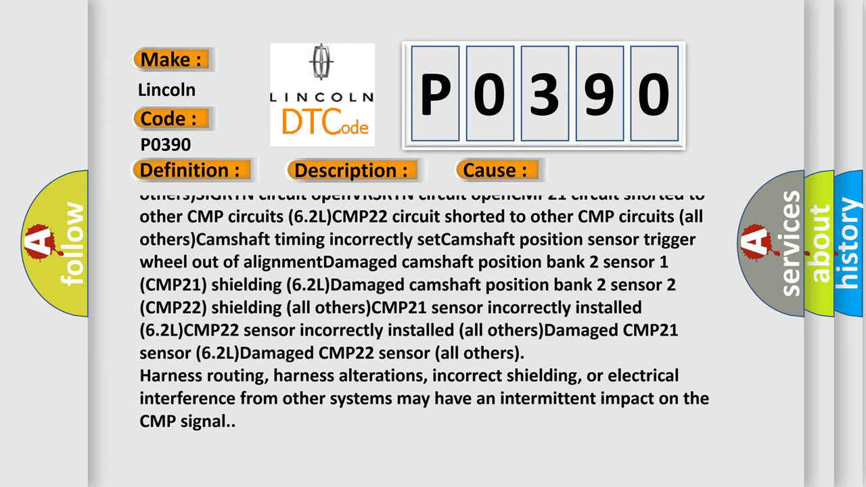
scroll(up, 3)
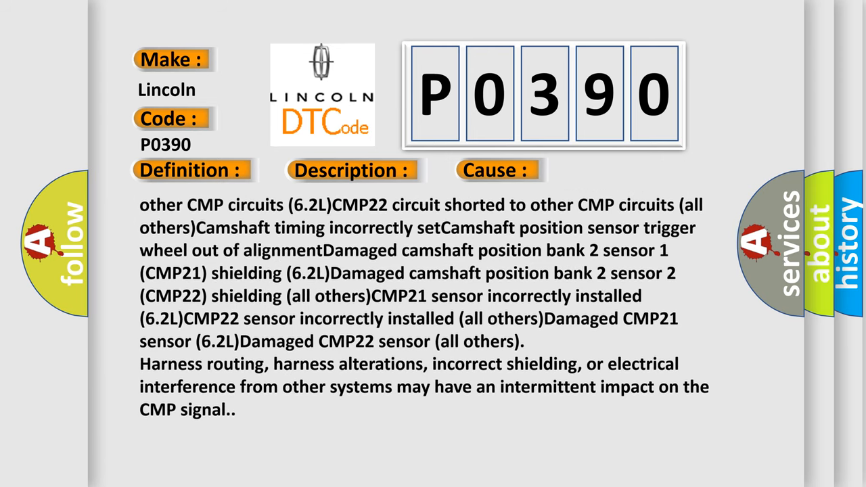
scroll(up, 3)
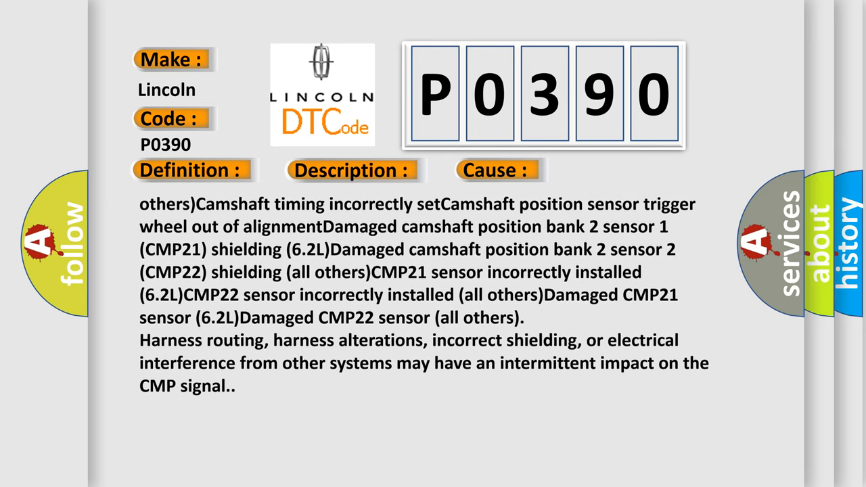
scroll(up, 3)
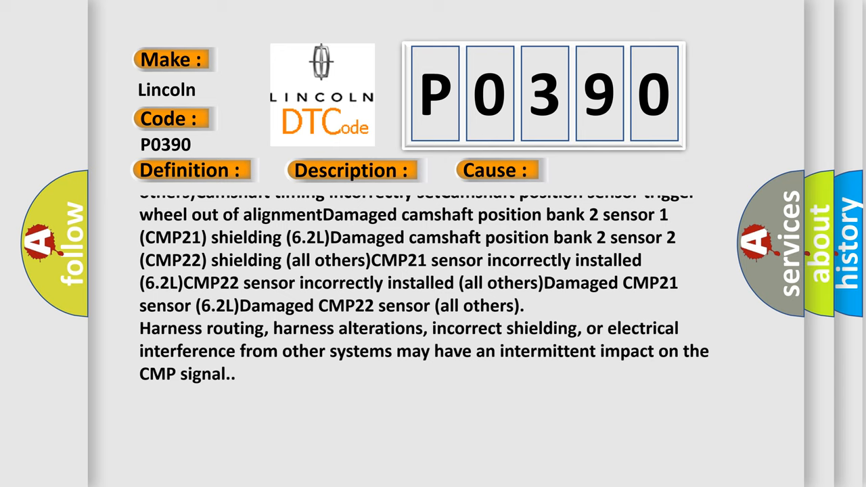